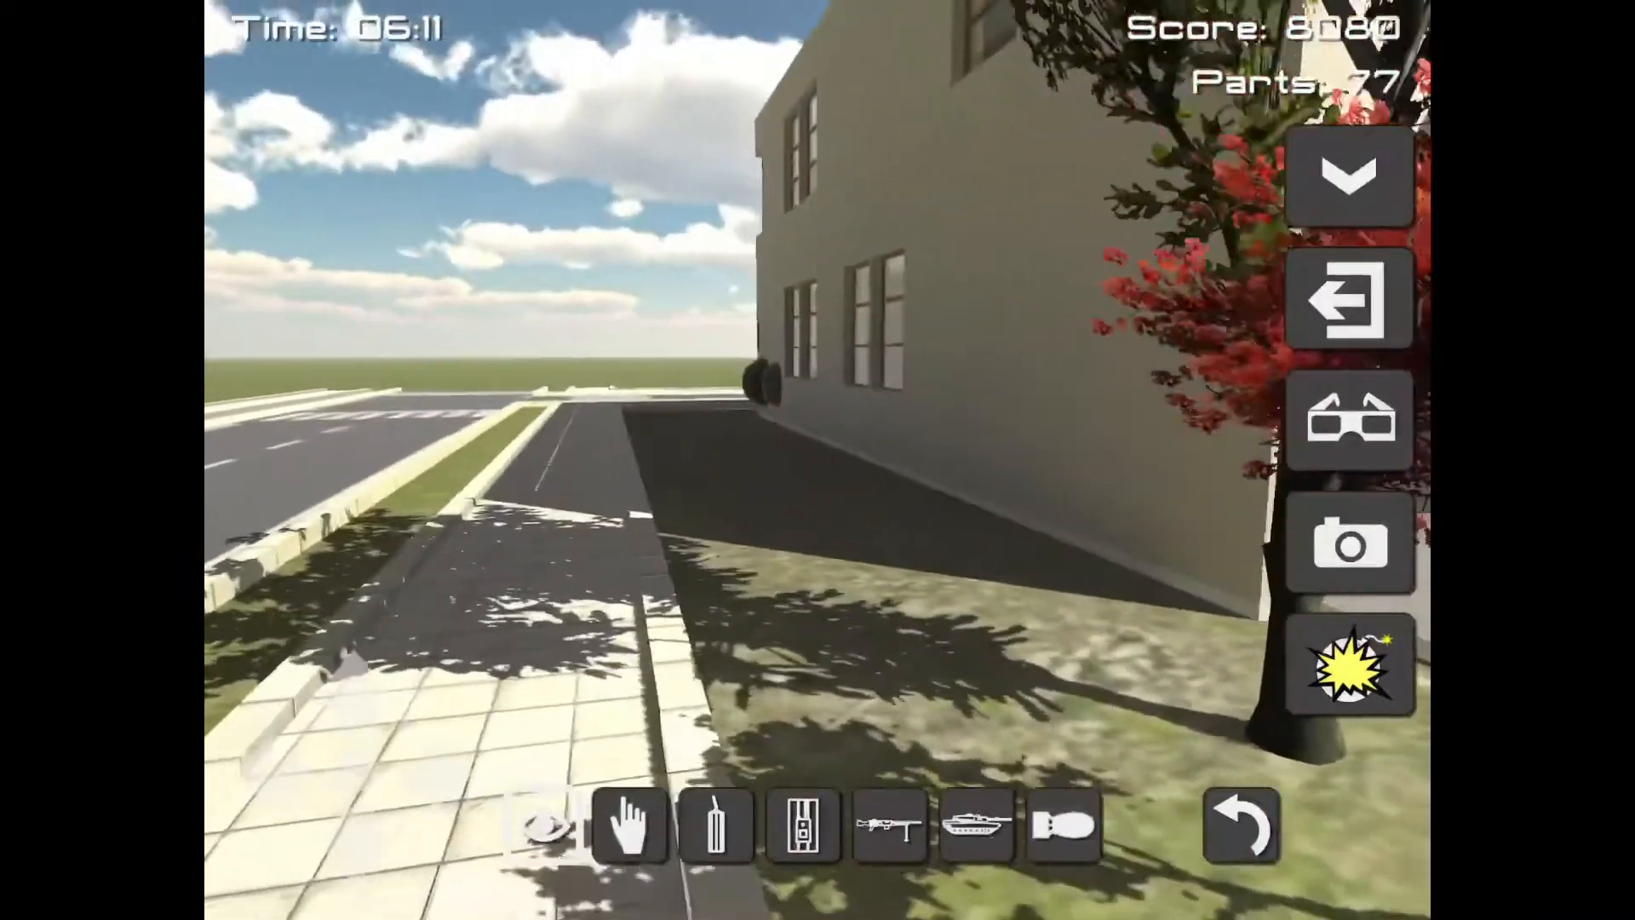
# Walk from the street pavement into a dim room beside a window.
pyautogui.click(542, 823)
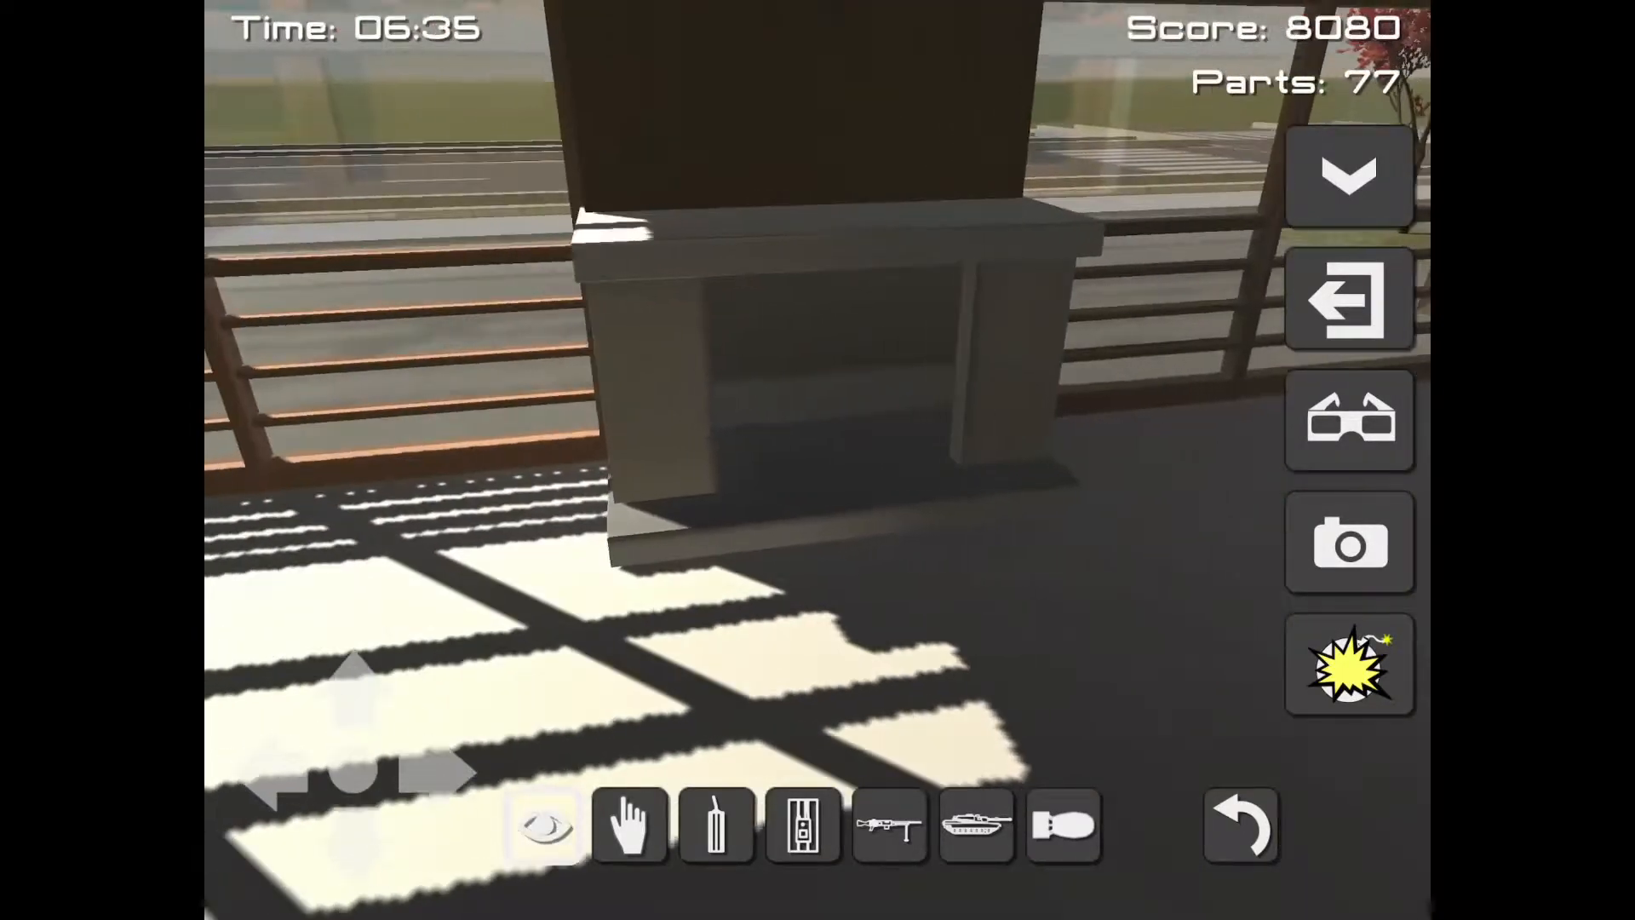
pyautogui.click(541, 825)
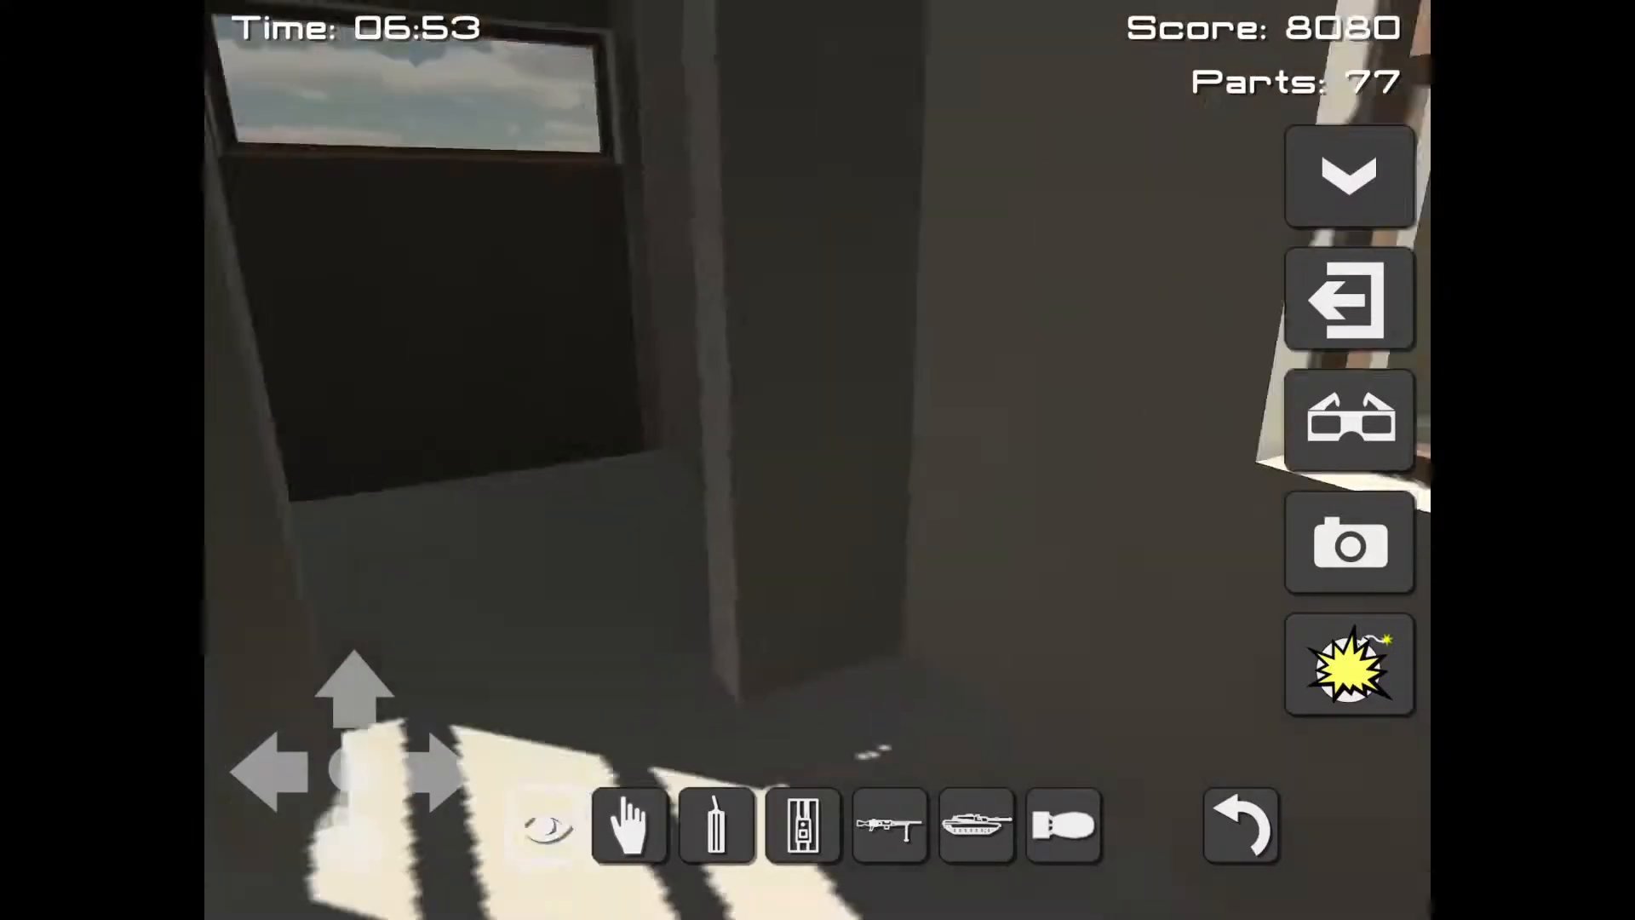
# Tour the rooms and upper balcony, ending up facing the brown-framed corner window.
pyautogui.click(540, 825)
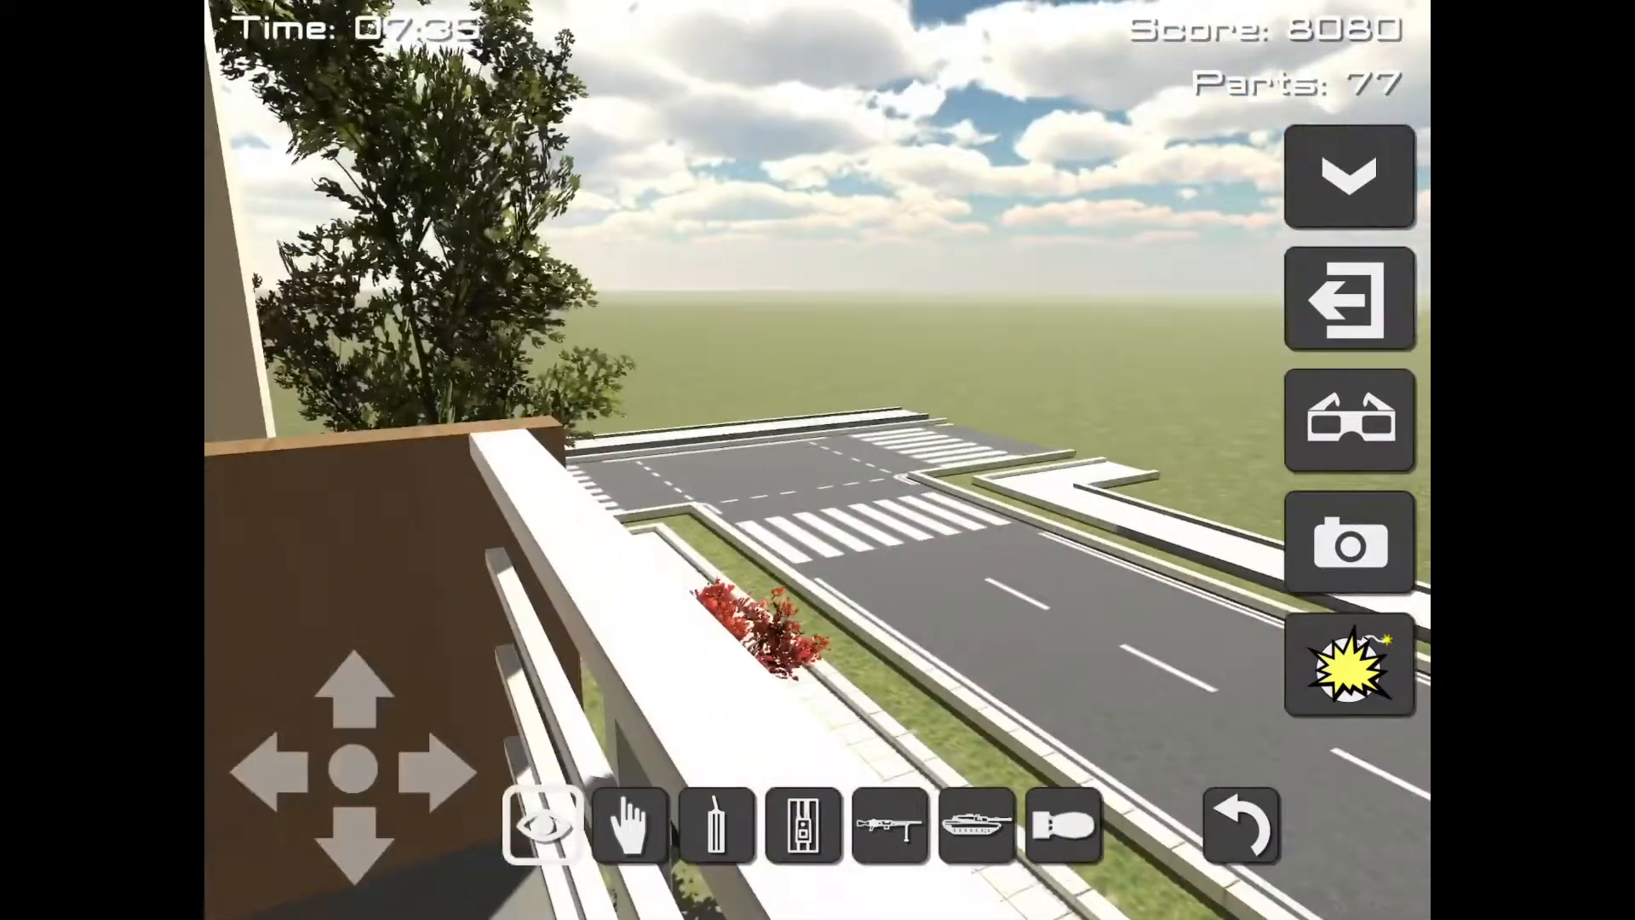
pyautogui.click(542, 825)
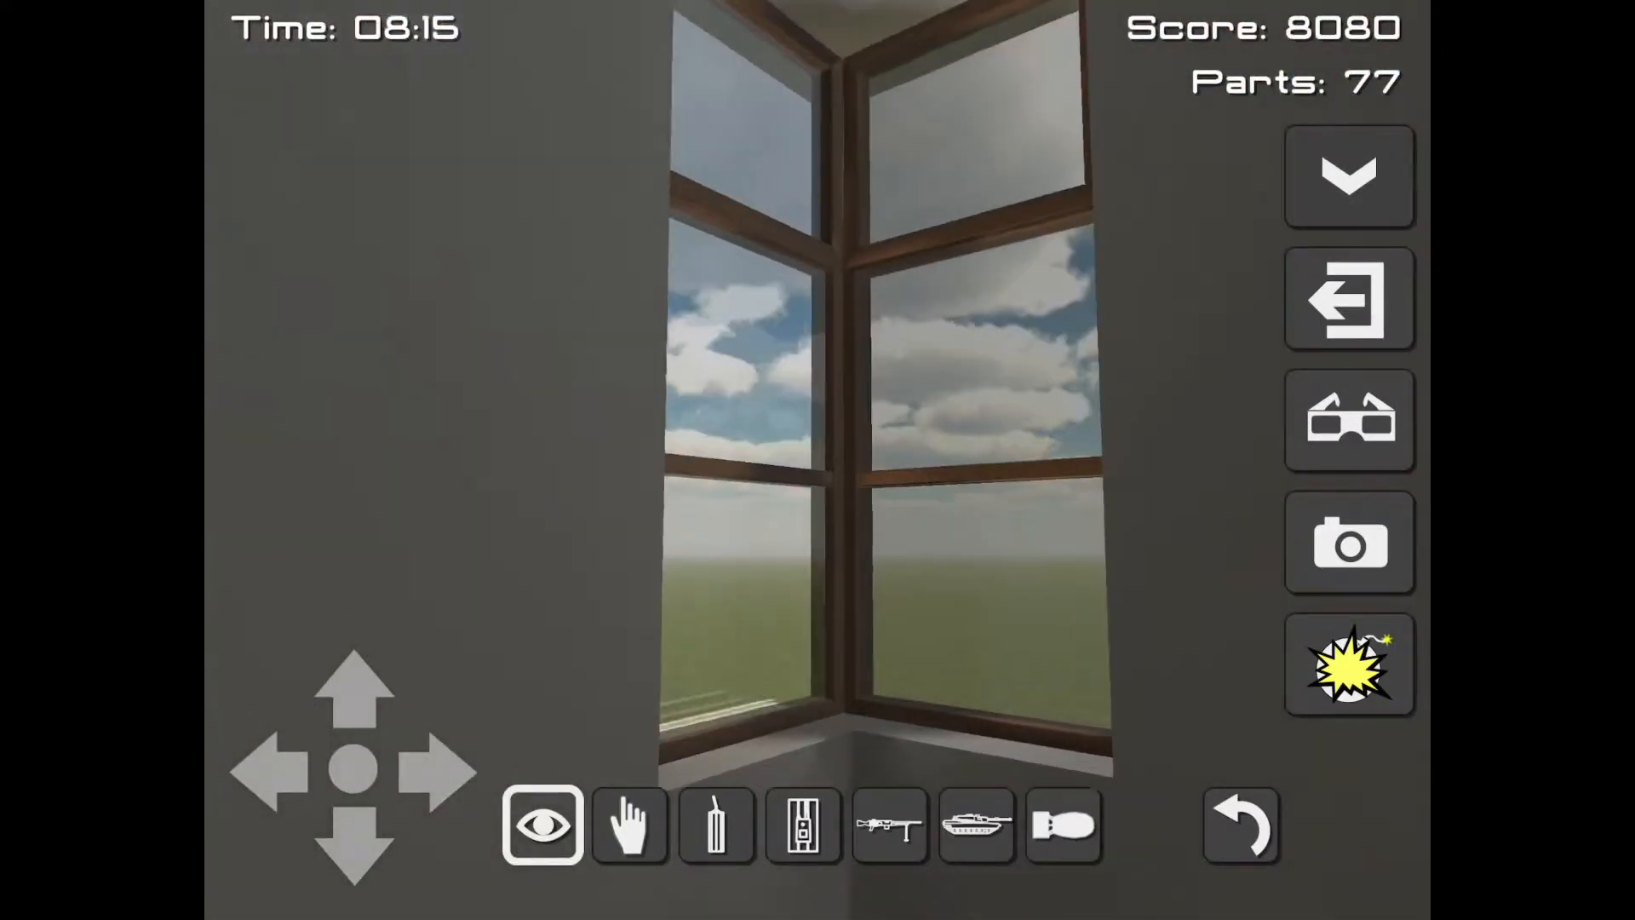
# Grab away the corner window frame, then detonate the bomb outside, raising the score to 19116.
pyautogui.click(628, 825)
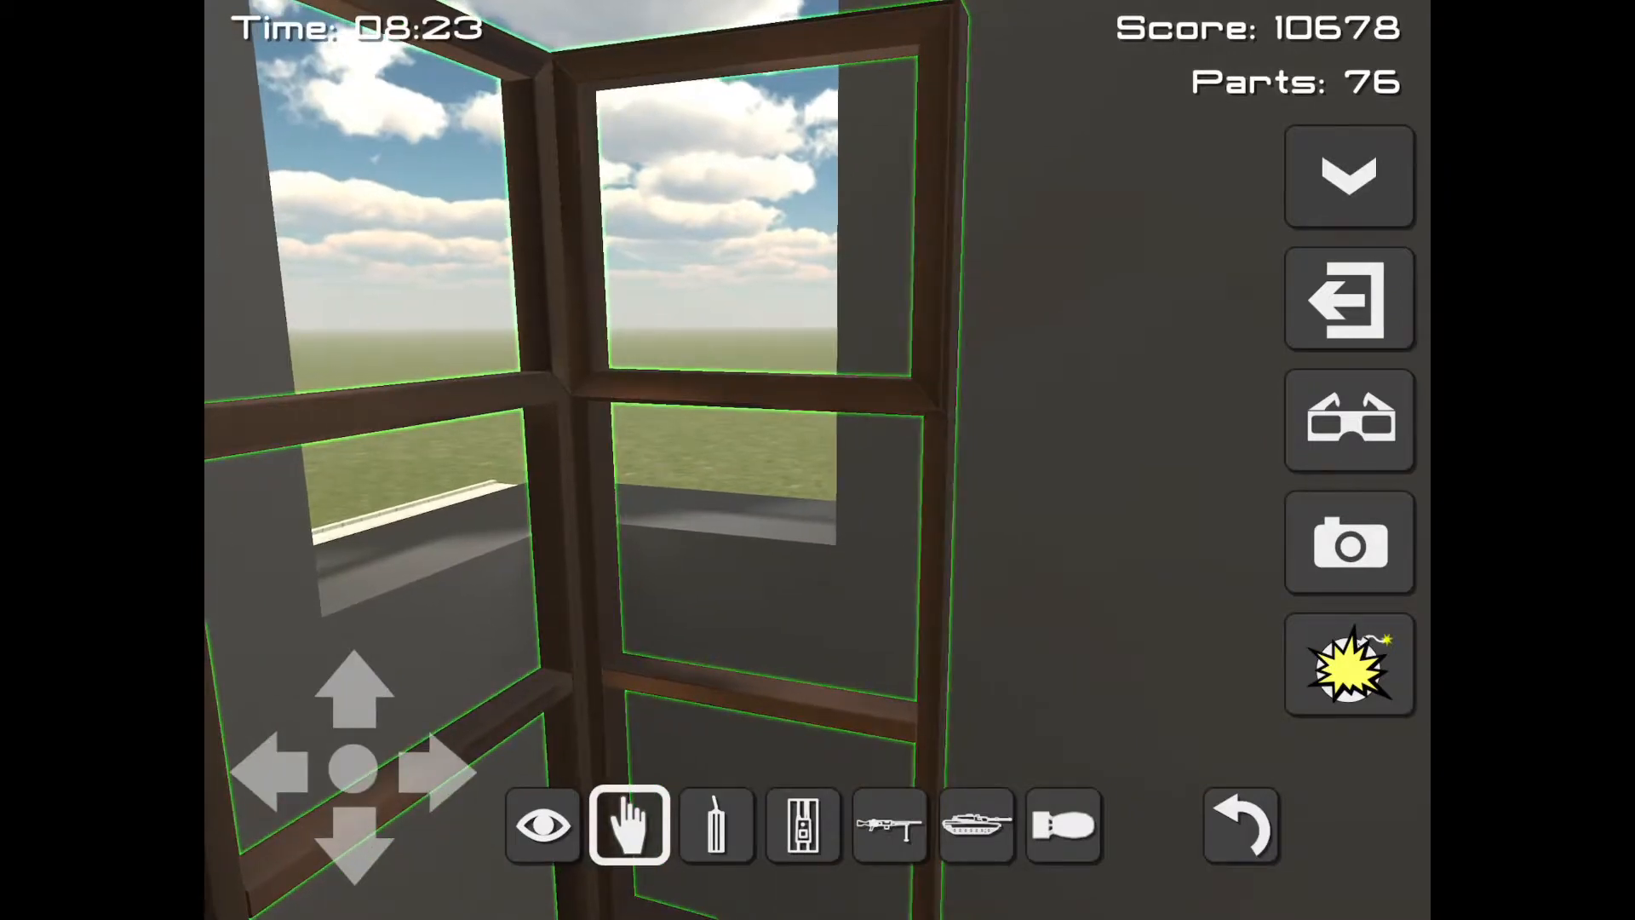
pyautogui.click(542, 825)
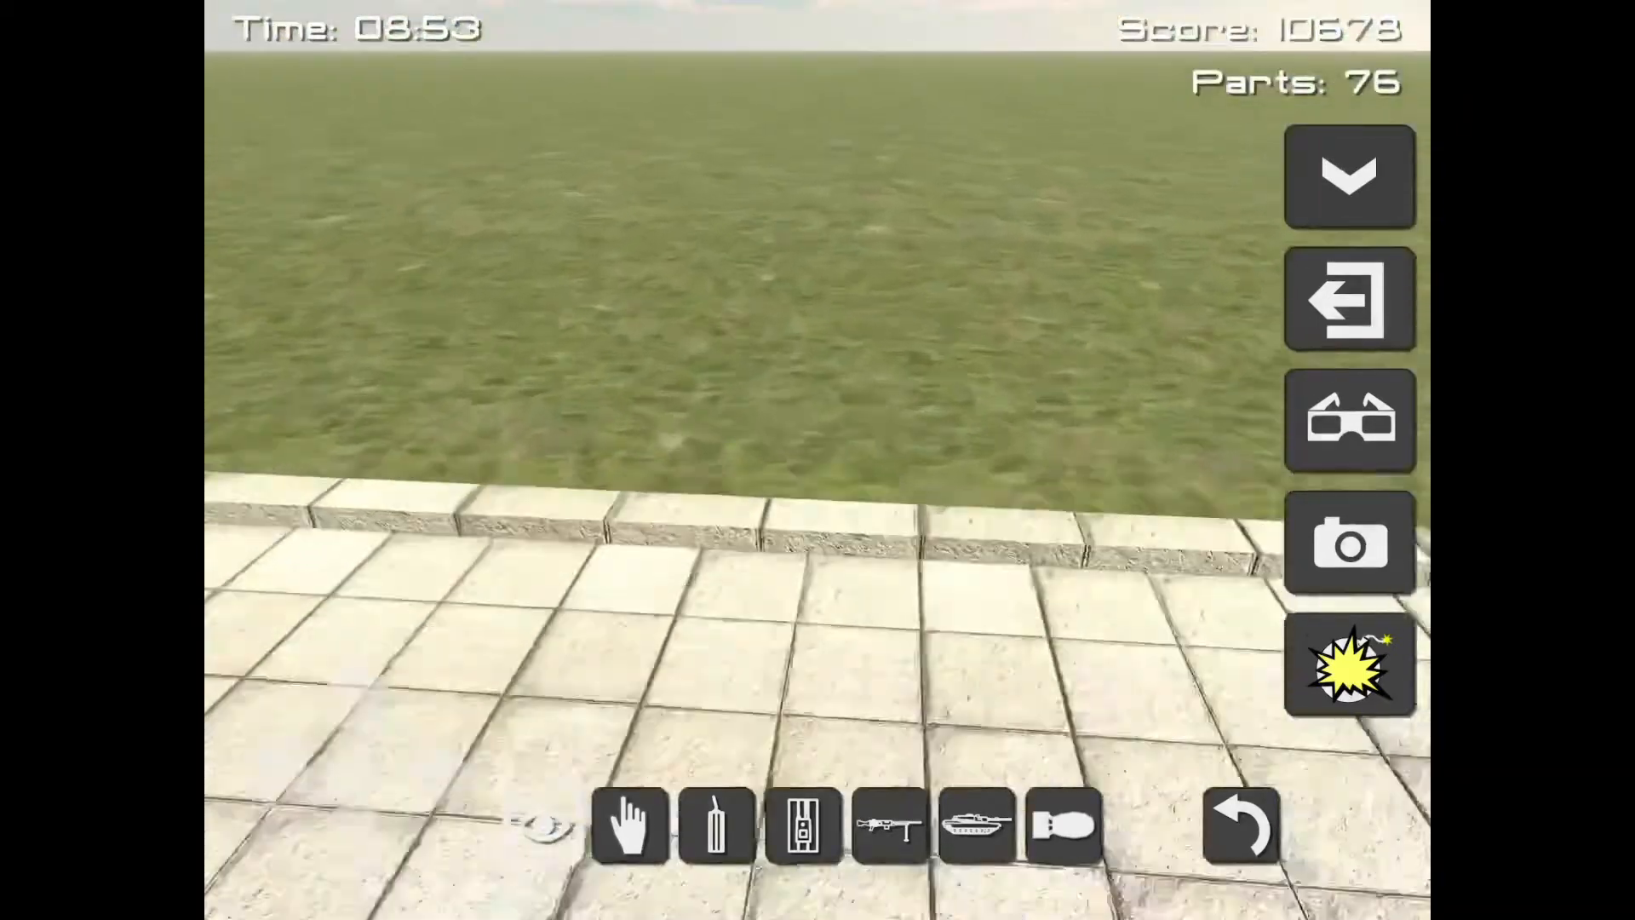
pyautogui.click(541, 825)
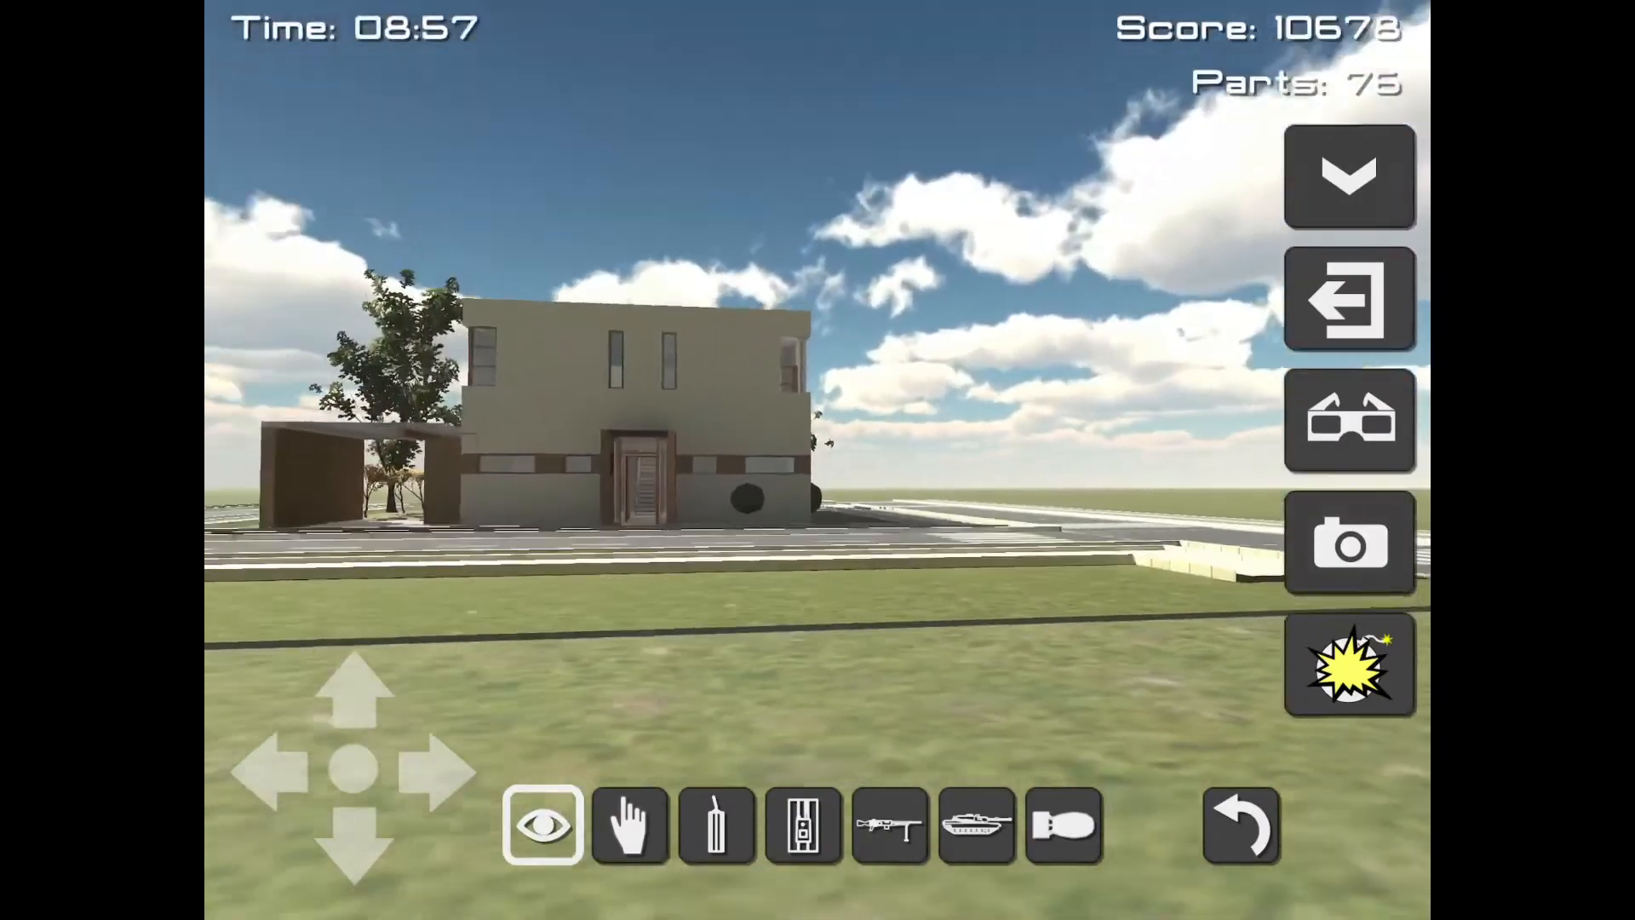
pyautogui.click(1349, 663)
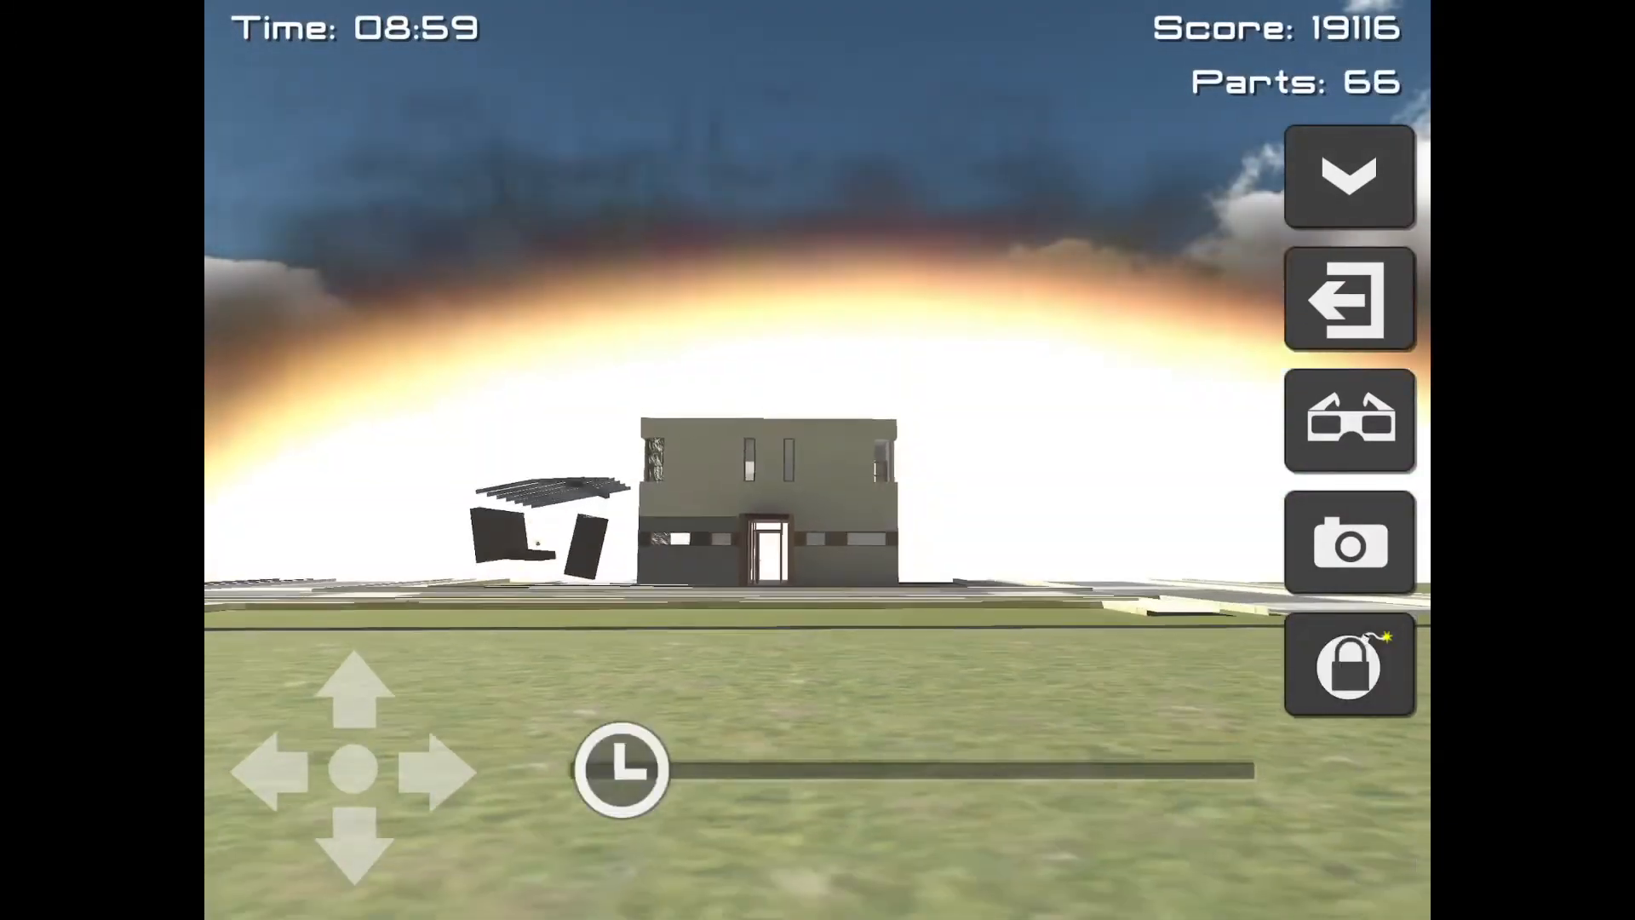